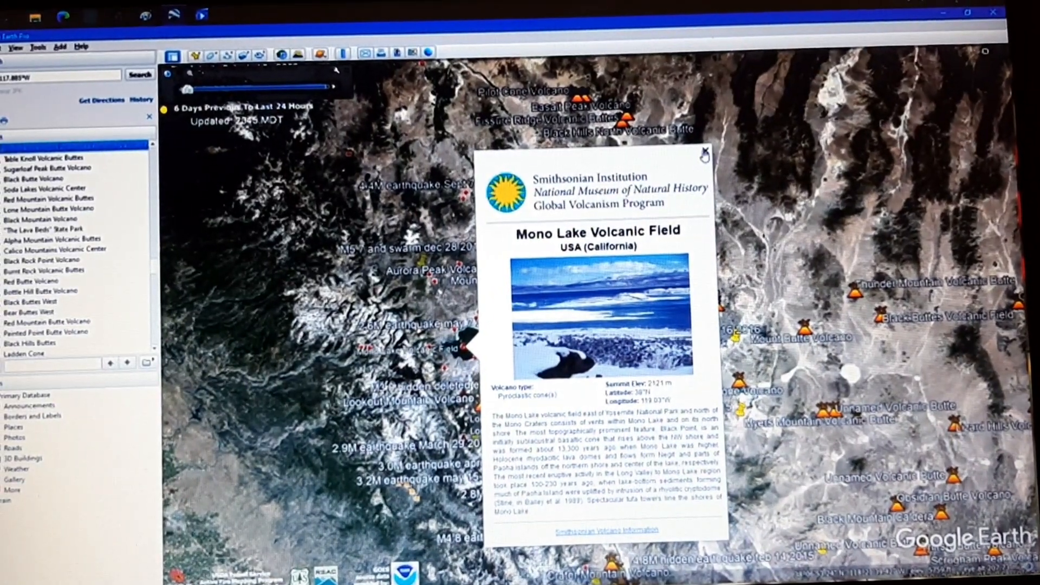
Close the Mono Lake Volcanic Field balloon to reveal the surrounding volcano and earthquake placemarks
left_click(704, 151)
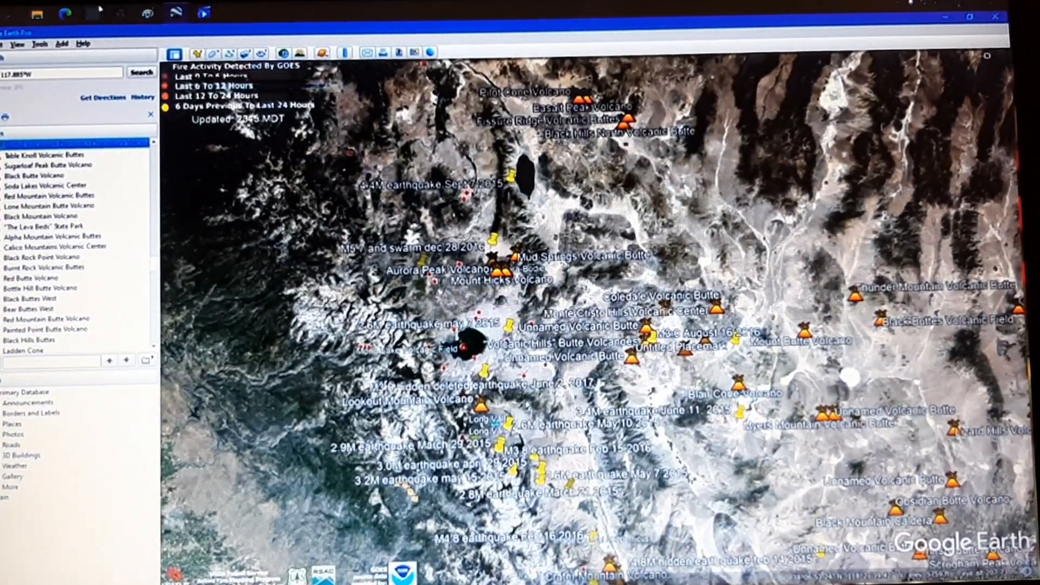